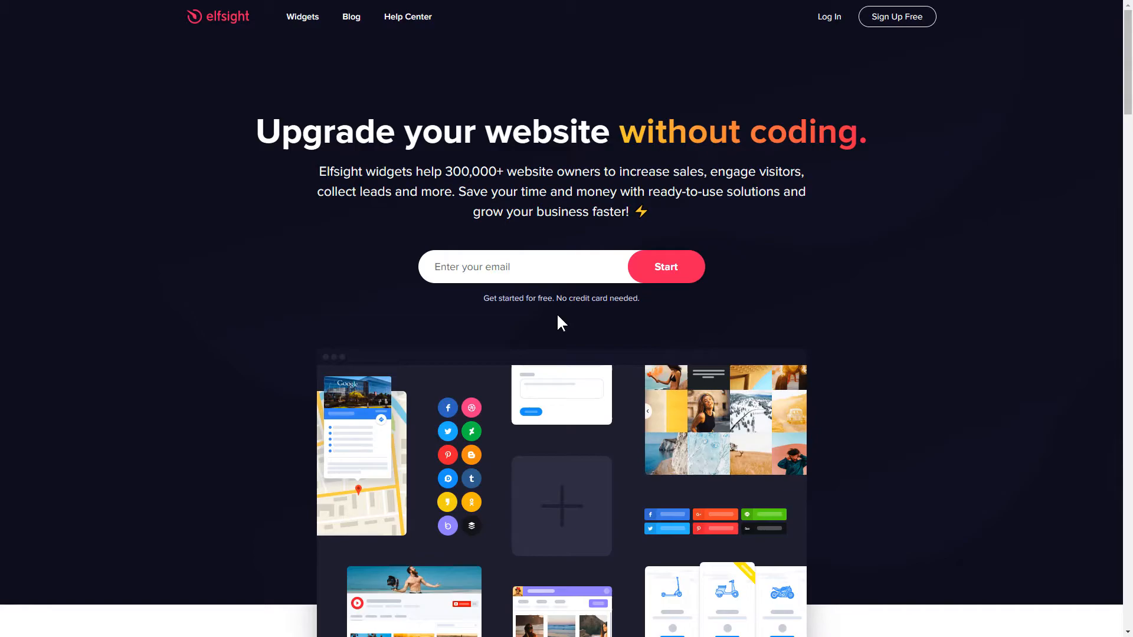
# - Go to the Portfolio widget page via the Widgets catalogue
pyautogui.click(302, 16)
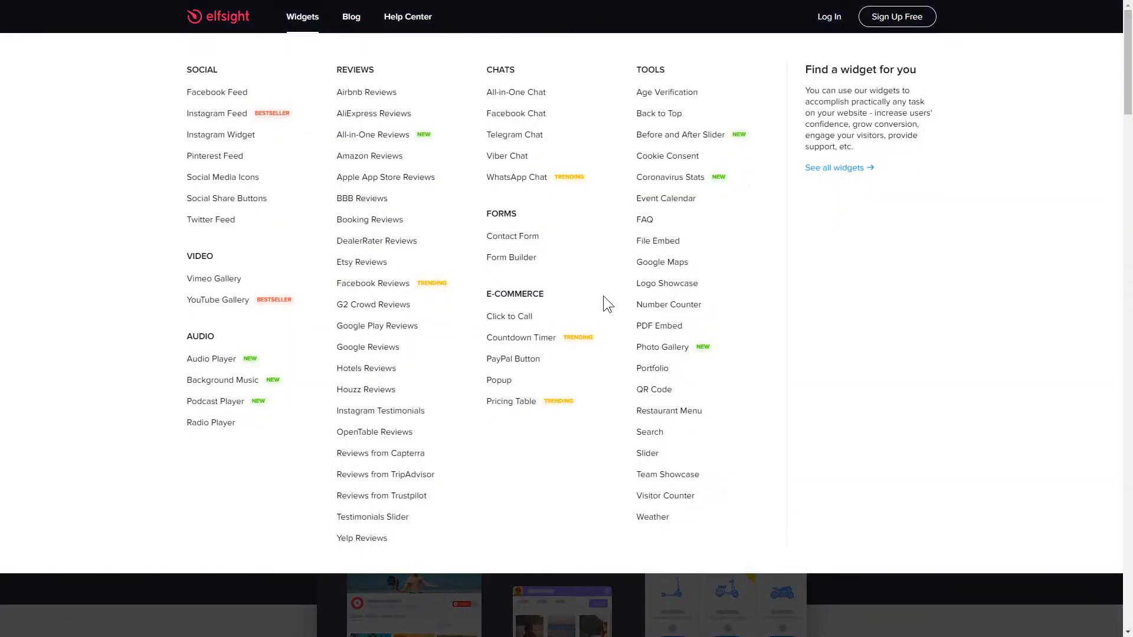
pyautogui.click(651, 368)
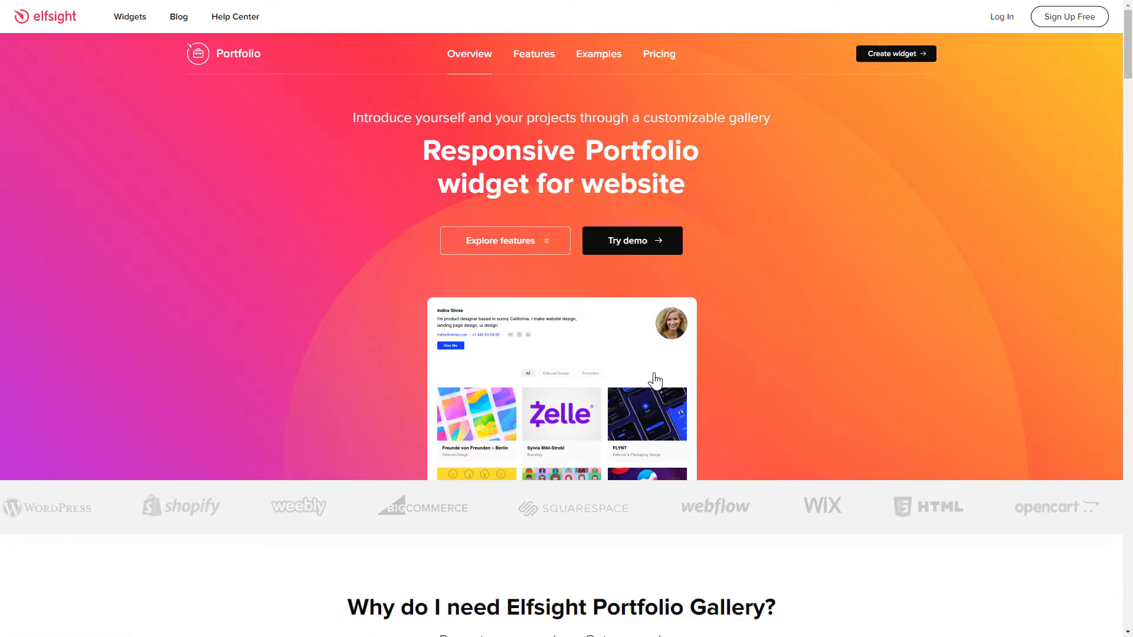
# - Start a new Portfolio widget, preview Web Designer, then select the Fashion Photographer template
pyautogui.click(894, 53)
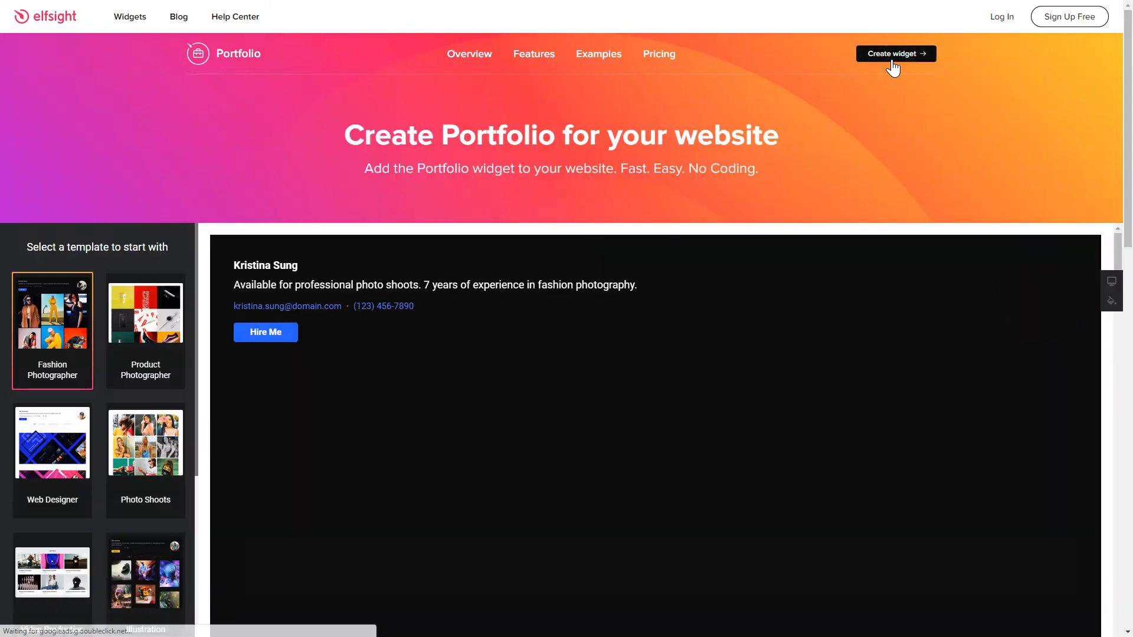
pyautogui.scroll(-3)
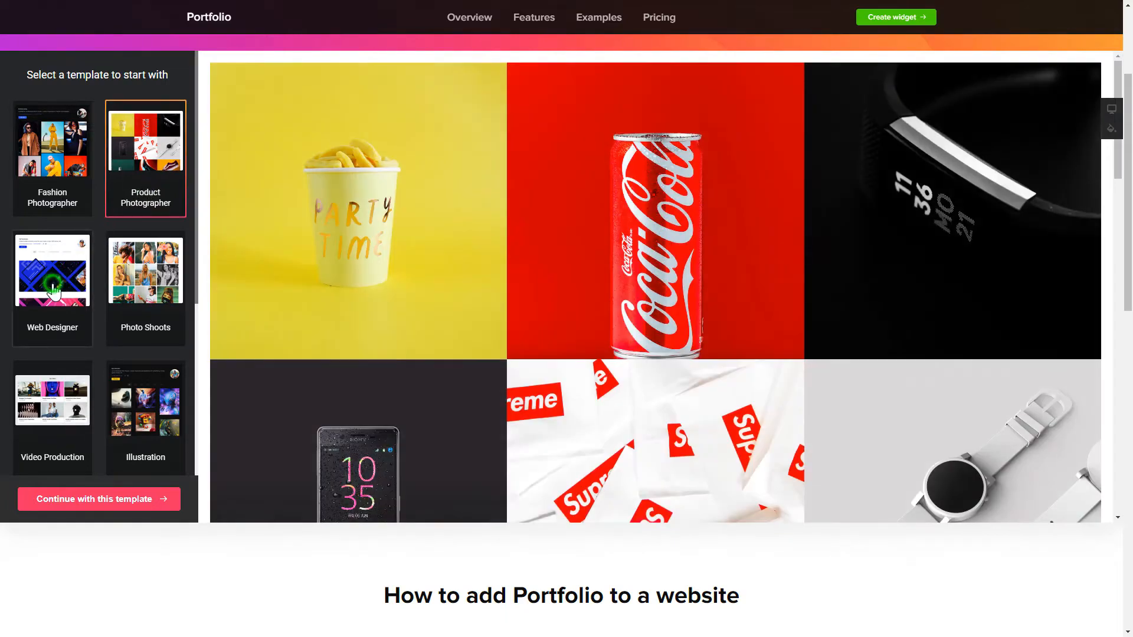
pyautogui.click(52, 158)
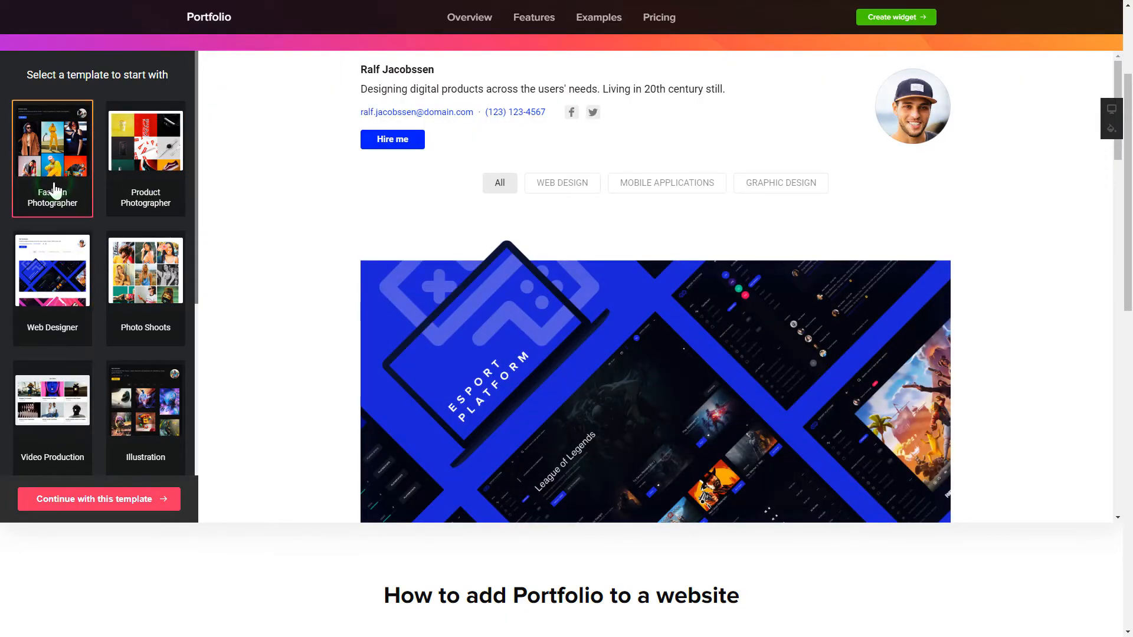
pyautogui.click(52, 158)
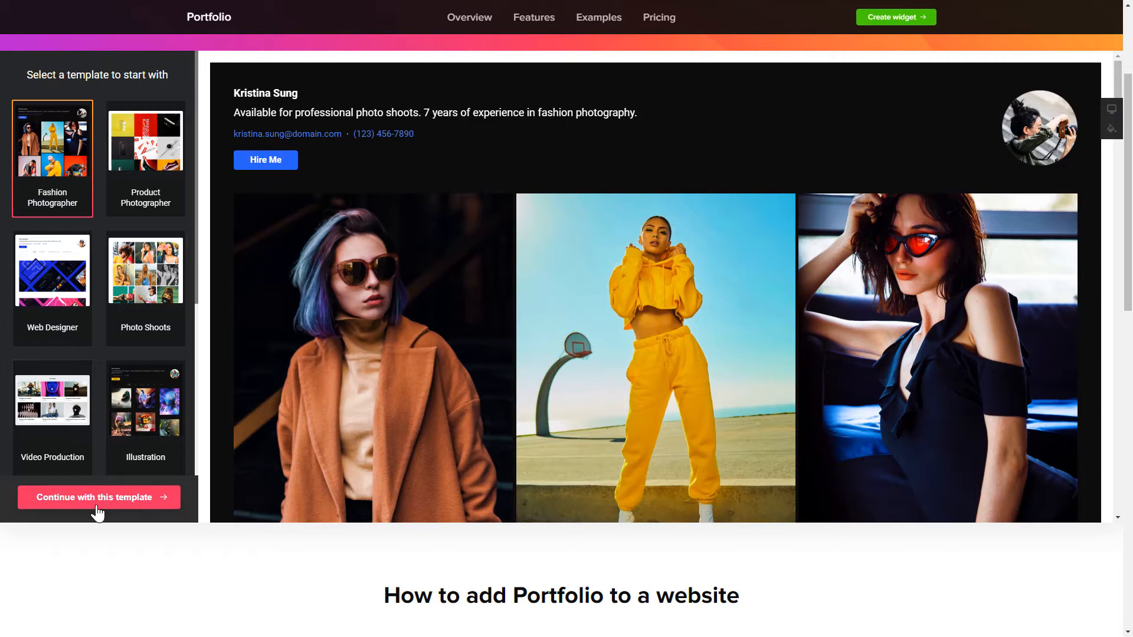
# - Continue with the Fashion Photographer template and inspect the fashion1.jpg project details
pyautogui.click(99, 496)
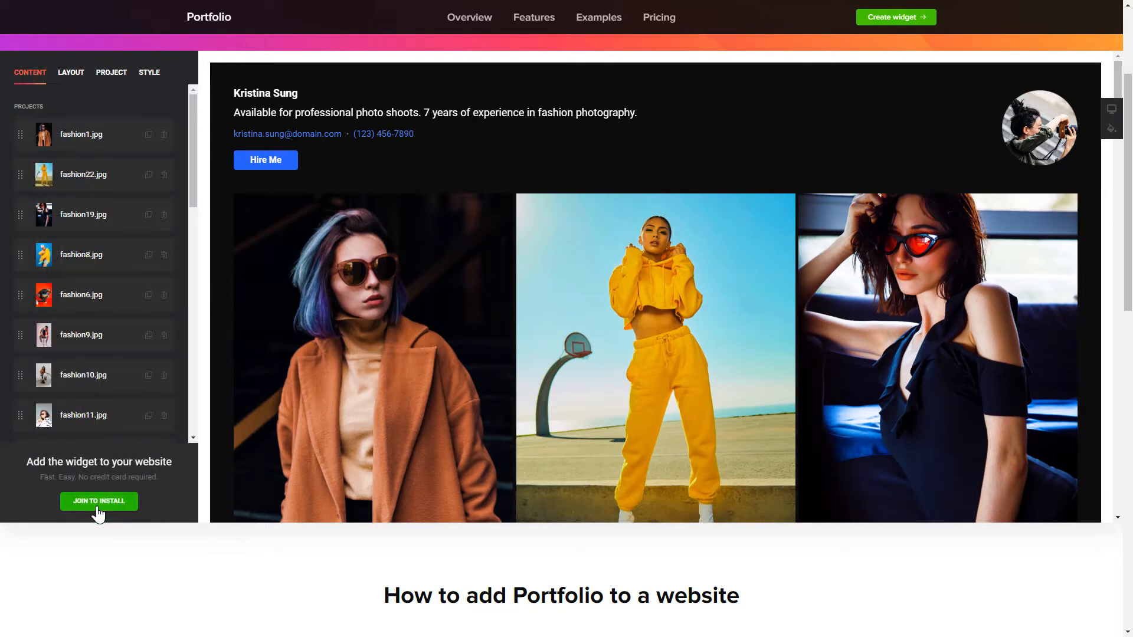
pyautogui.moveTo(161, 498)
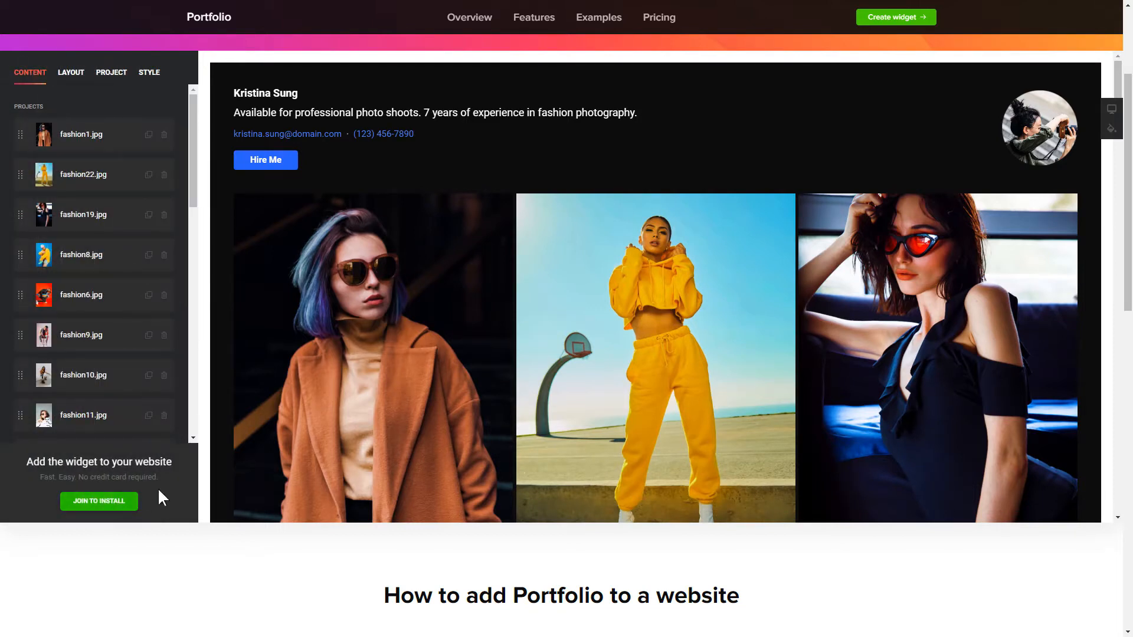
pyautogui.click(372, 357)
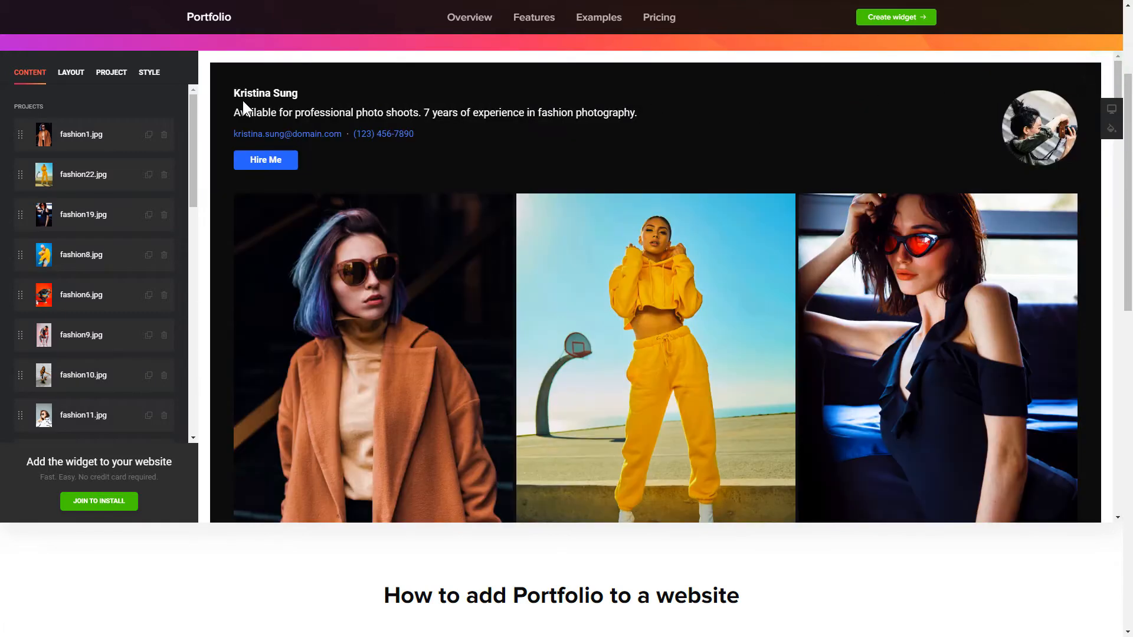
pyautogui.click(81, 134)
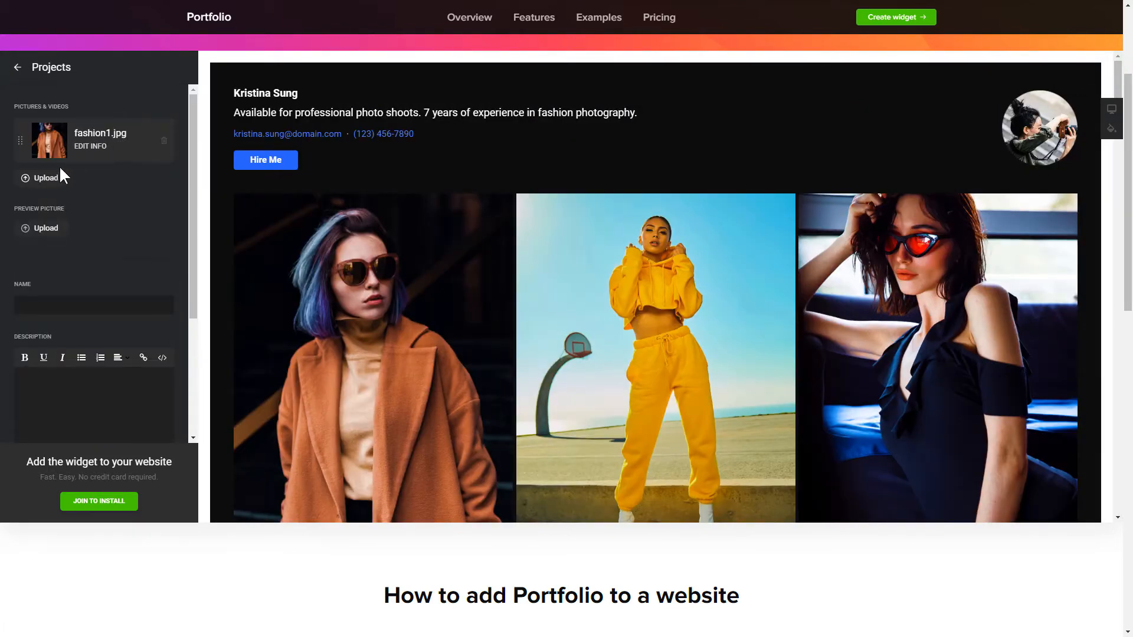
pyautogui.click(41, 177)
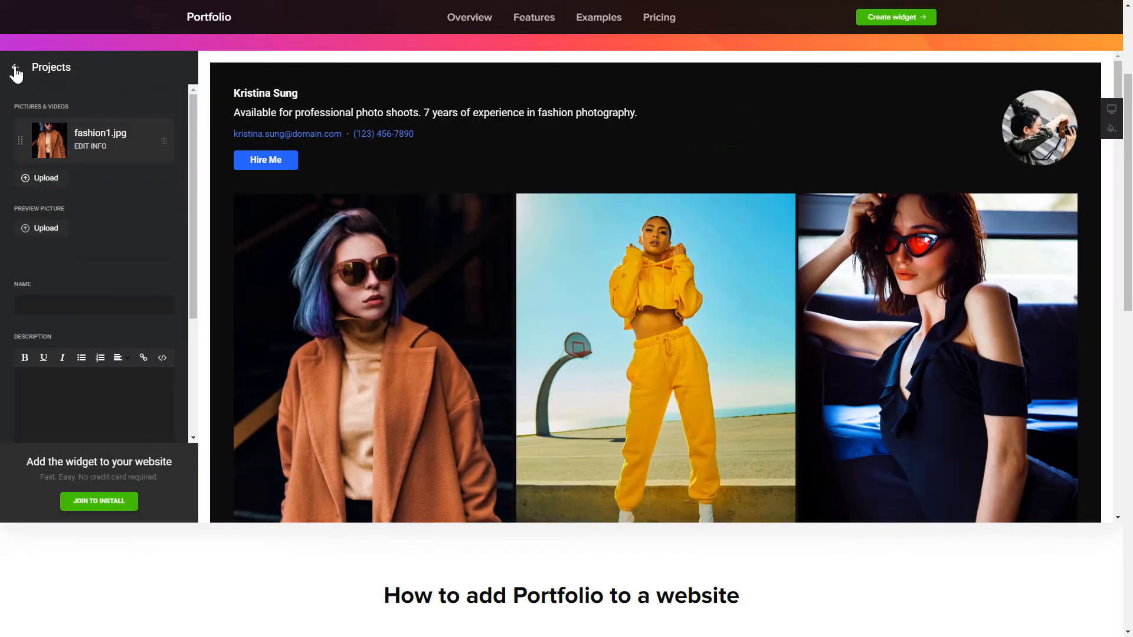
pyautogui.click(14, 72)
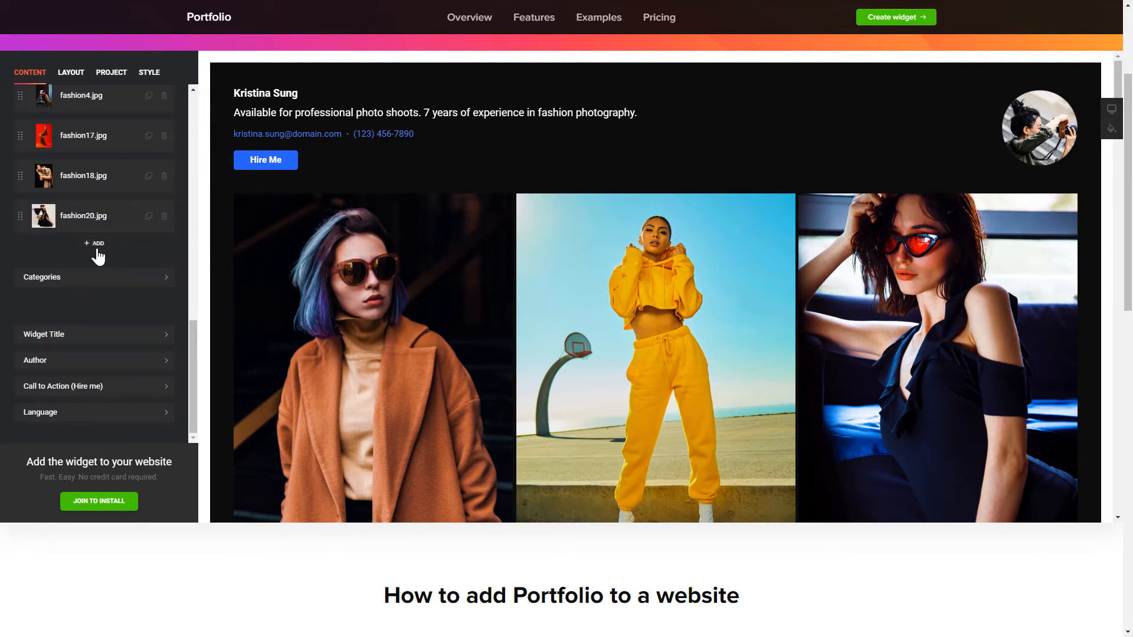
# - Review the Layout, Project and Style settings, then return to Content
pyautogui.click(70, 71)
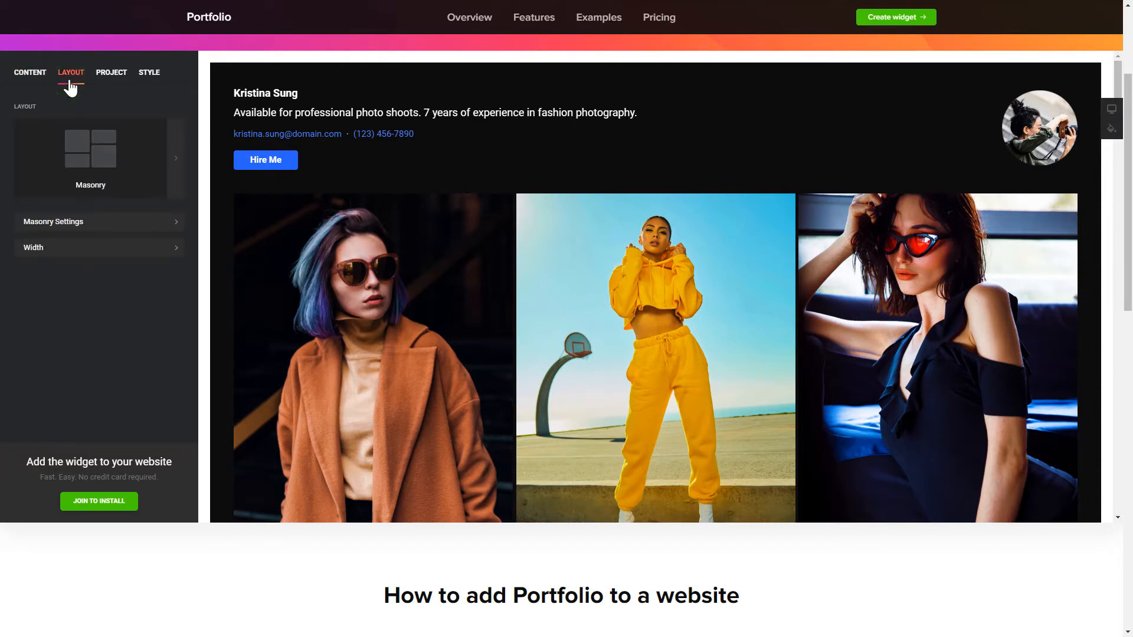
pyautogui.click(111, 72)
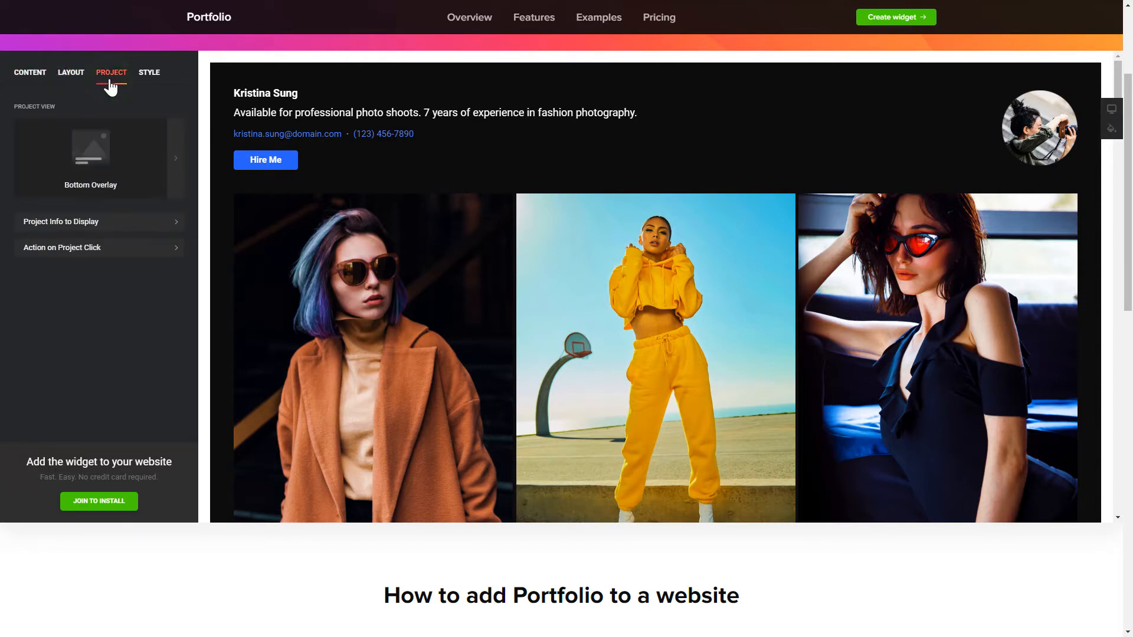
pyautogui.click(149, 72)
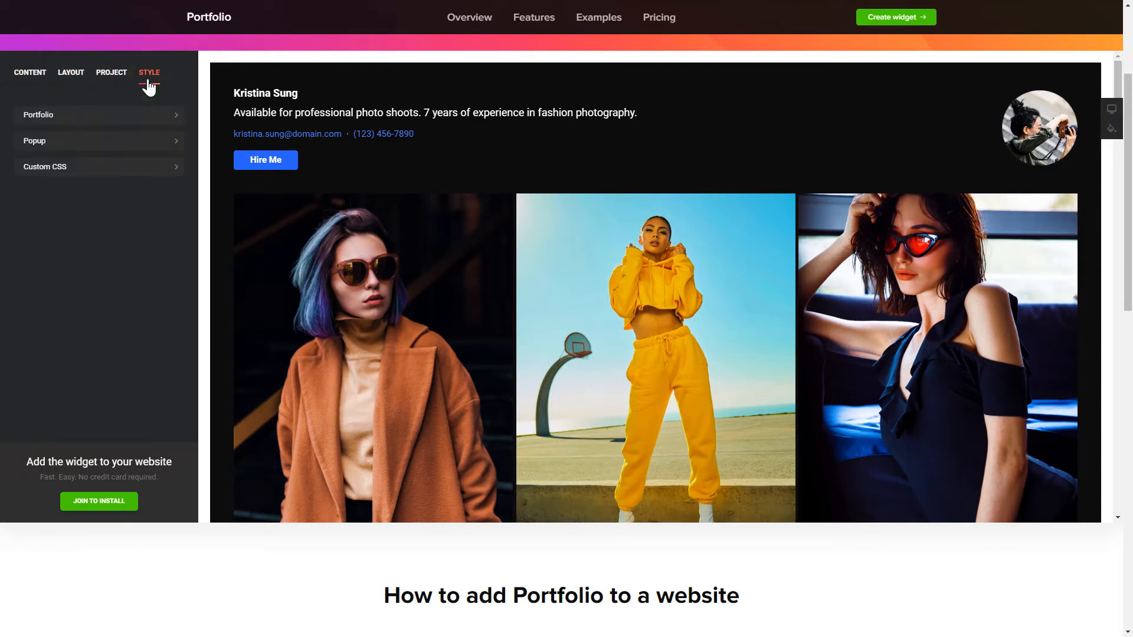
pyautogui.click(31, 72)
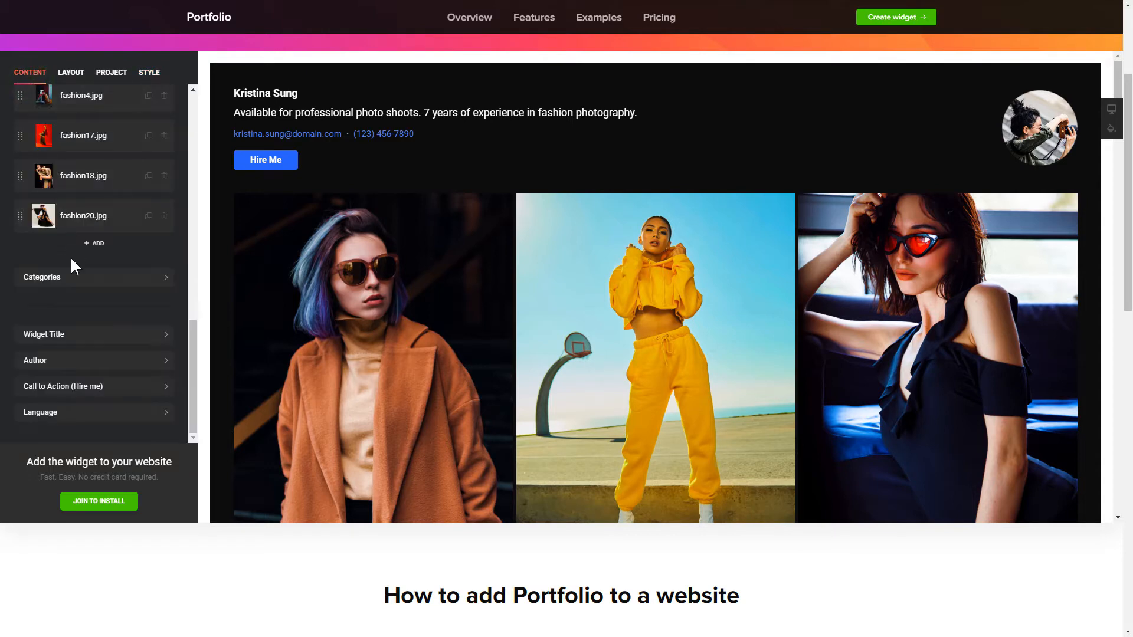
pyautogui.click(99, 501)
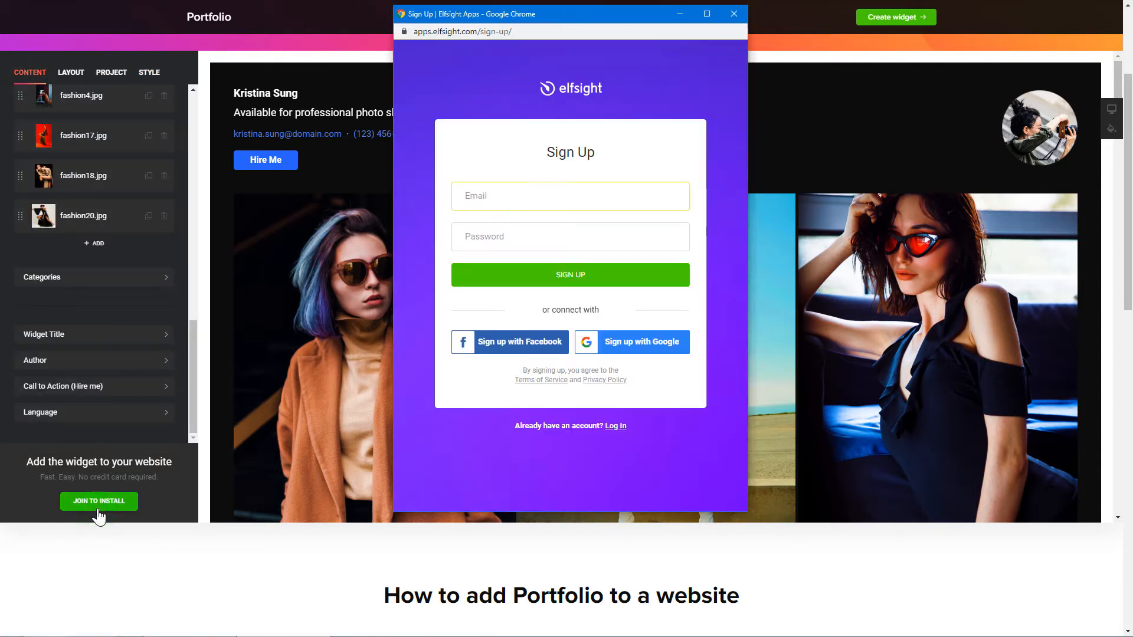
pyautogui.write('example@elfsight.com')
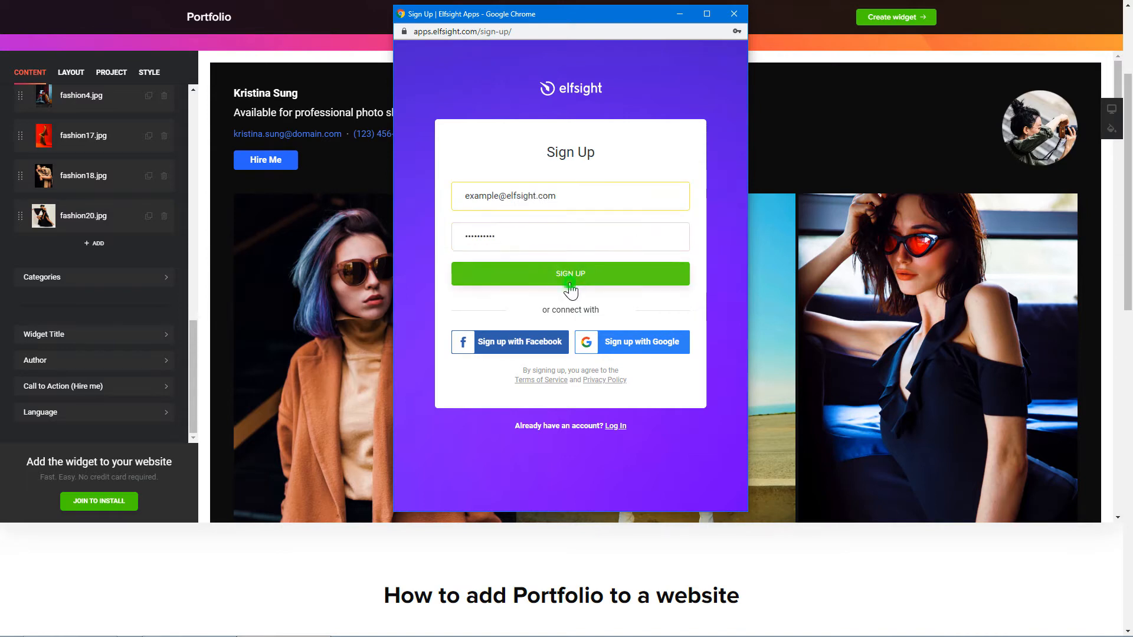
pyautogui.click(570, 273)
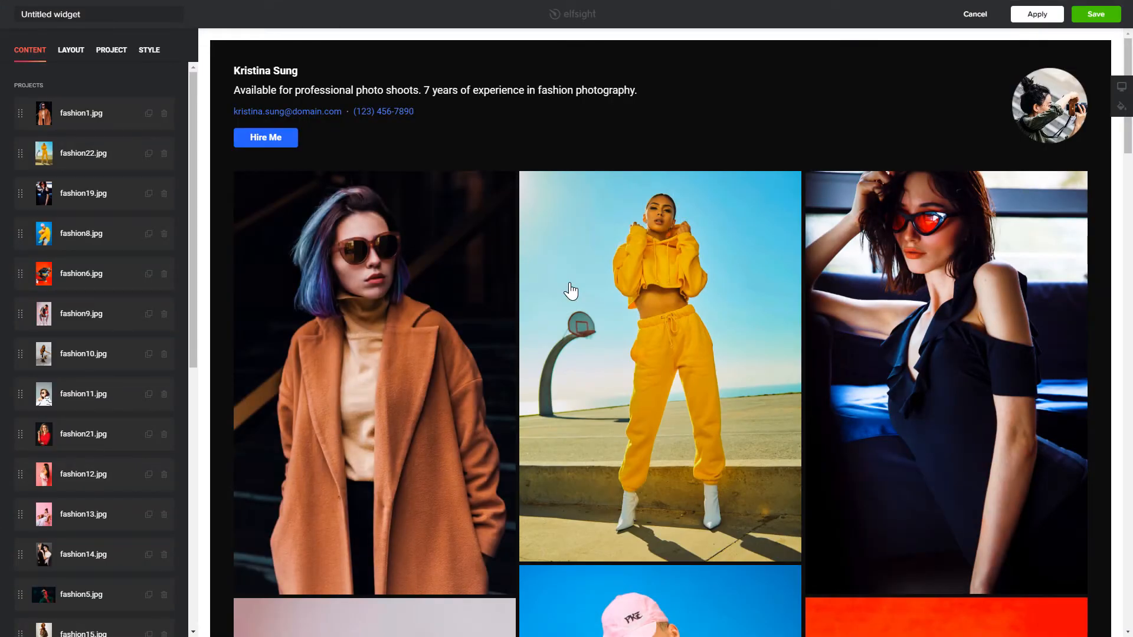
# - Save the portfolio widget and choose the free Lite plan
pyautogui.click(1095, 14)
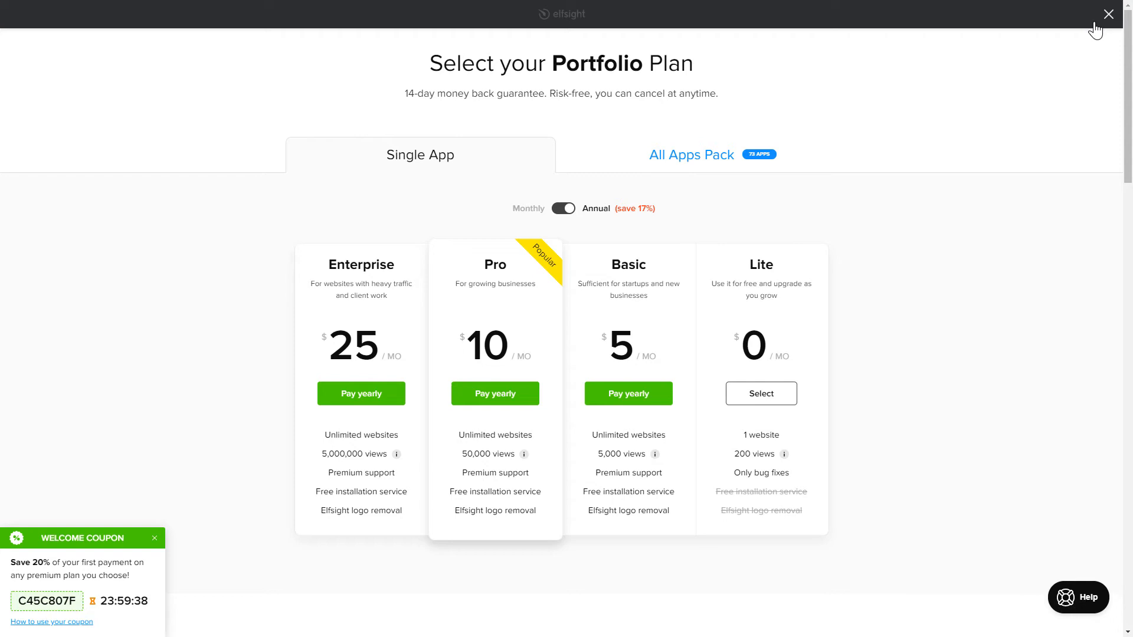
pyautogui.moveTo(612, 316)
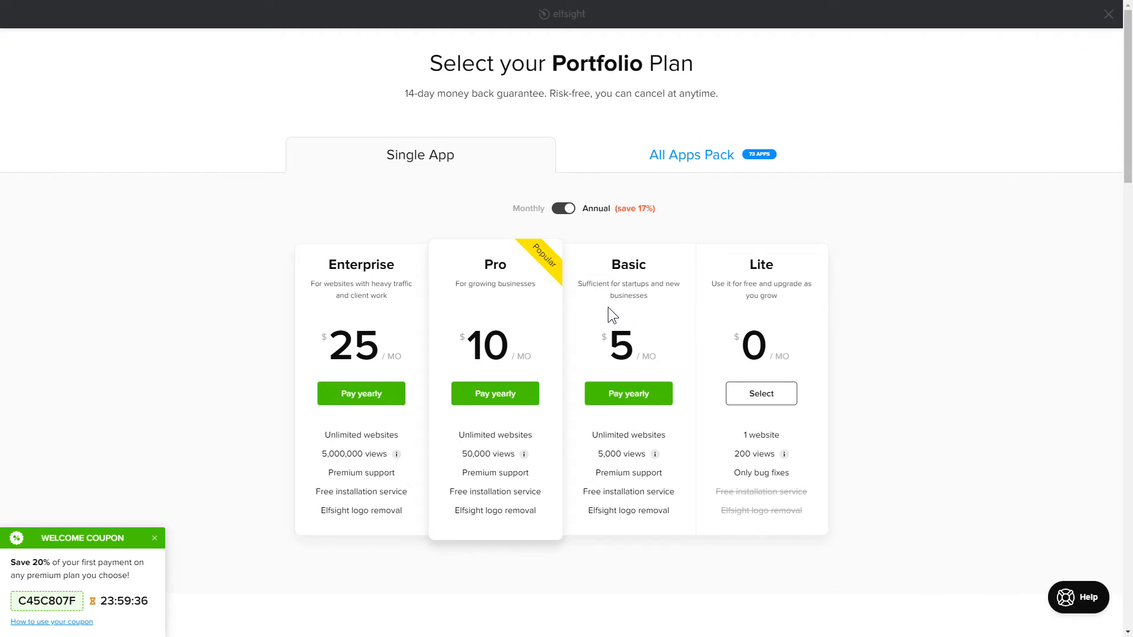
pyautogui.moveTo(142, 476)
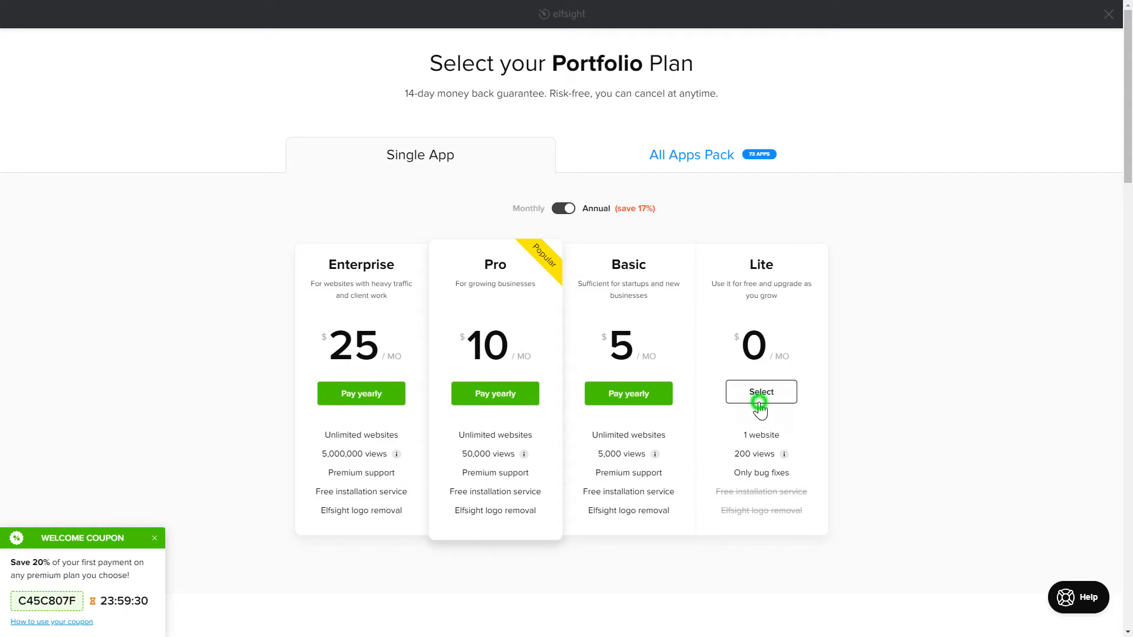
pyautogui.click(760, 391)
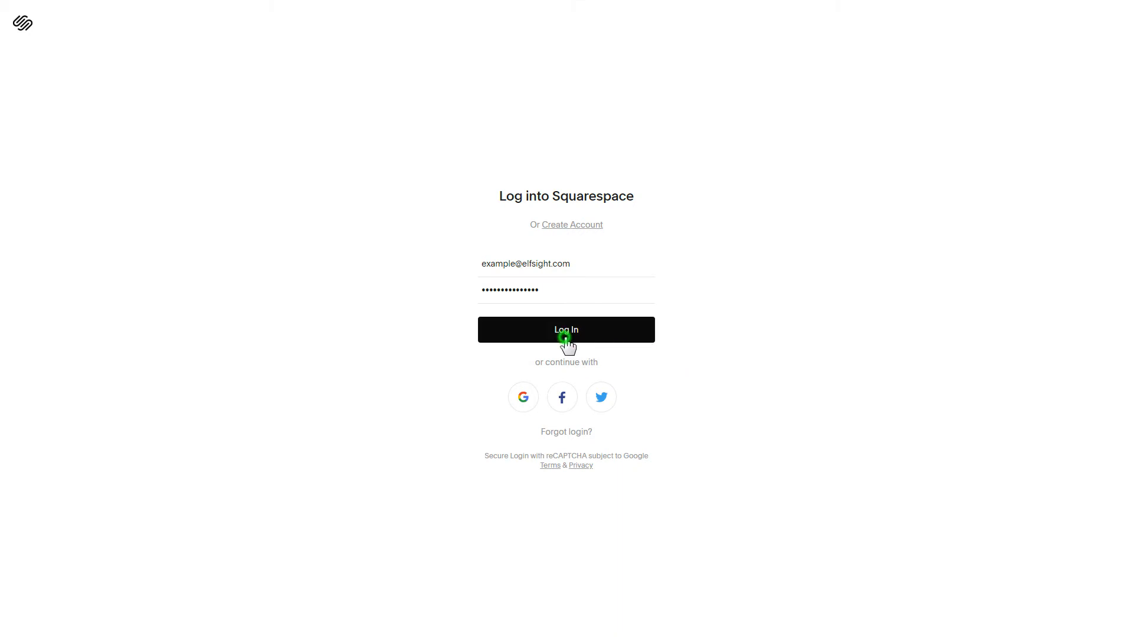
# - Log into Squarespace to reach the websites dashboard
pyautogui.click(566, 329)
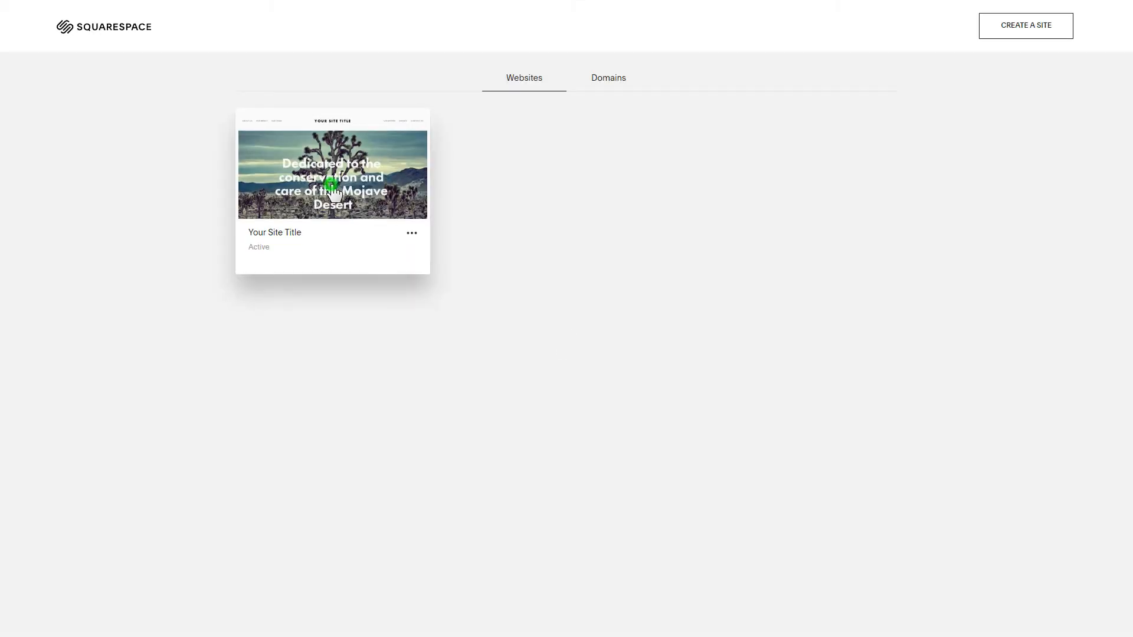
# - Open the Mojave Desert site, edit Our Mission And Goals, and add a block below Mission
pyautogui.click(331, 174)
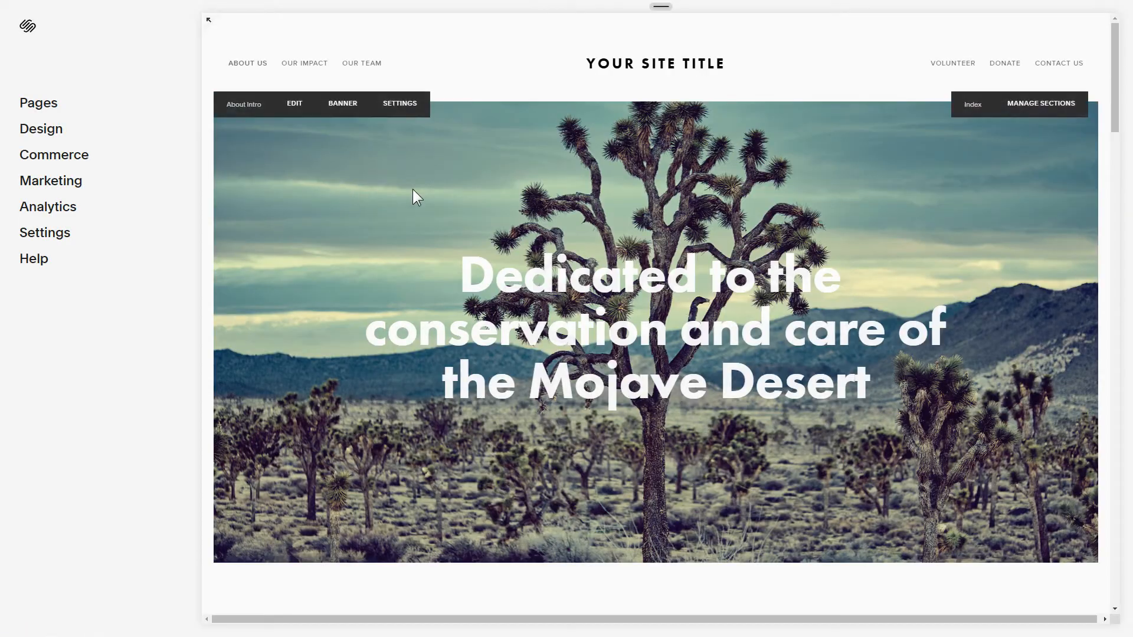
pyautogui.scroll(-3)
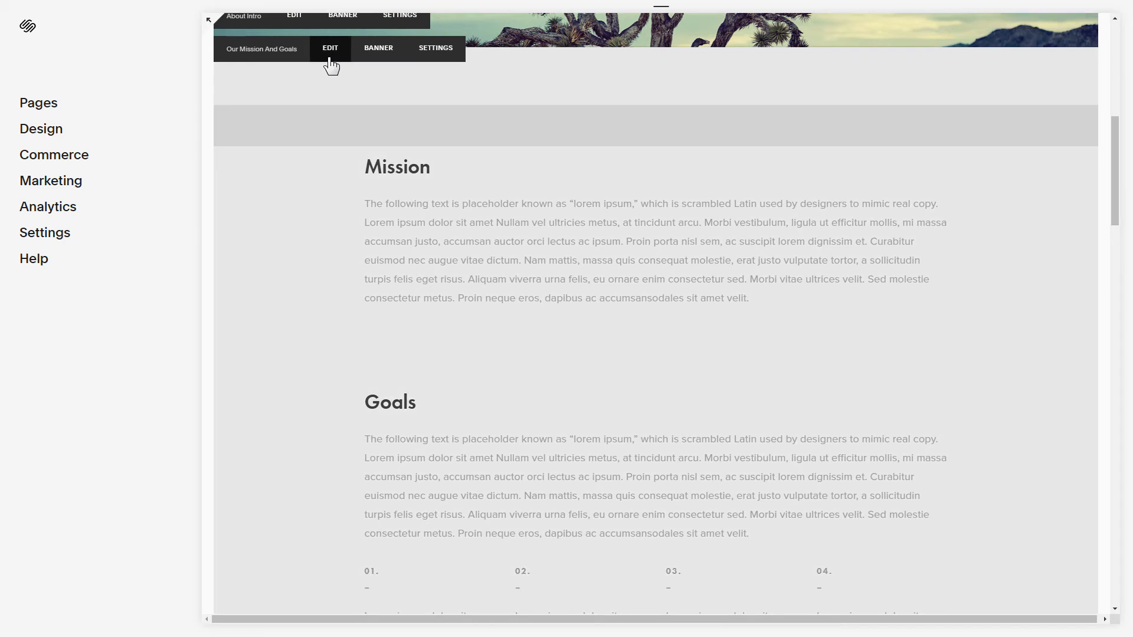
pyautogui.click(329, 48)
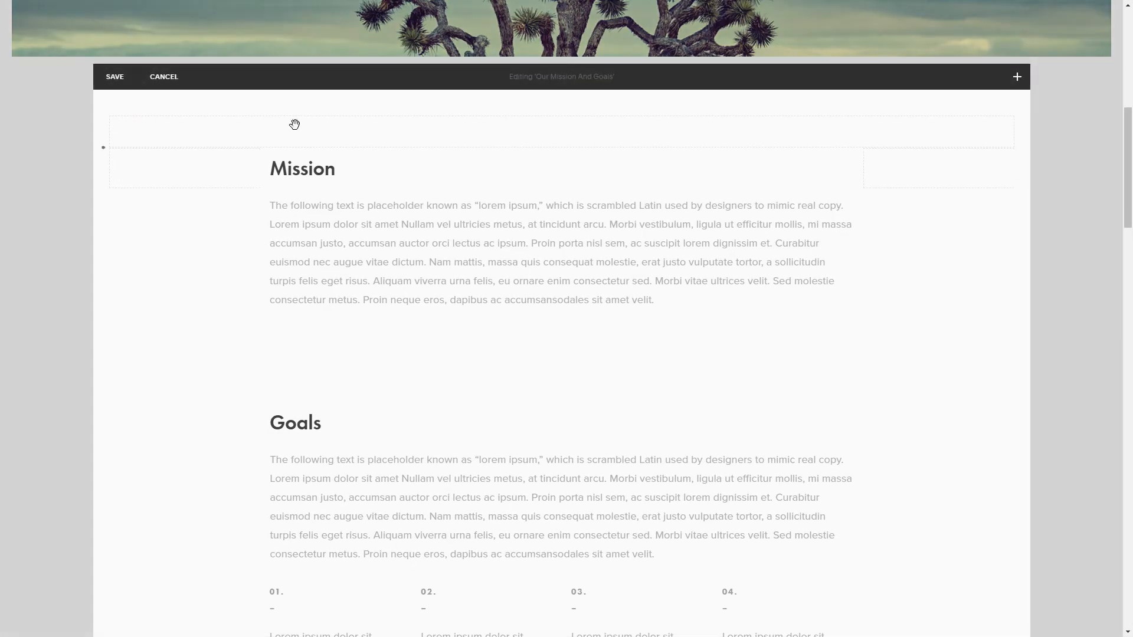
pyautogui.click(260, 318)
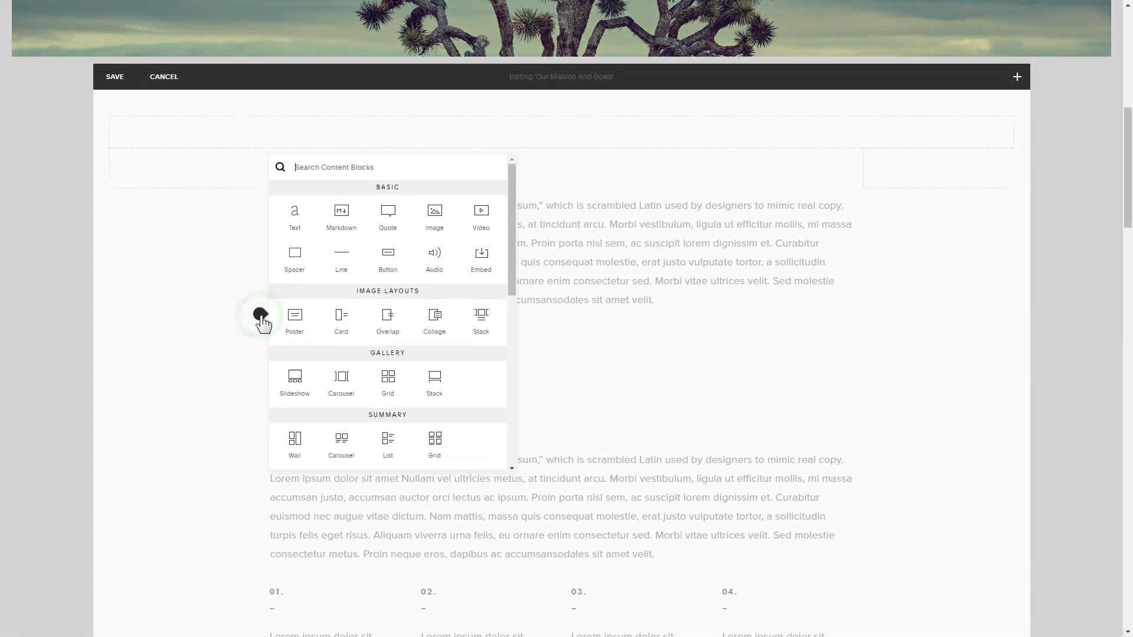
pyautogui.scroll(-3)
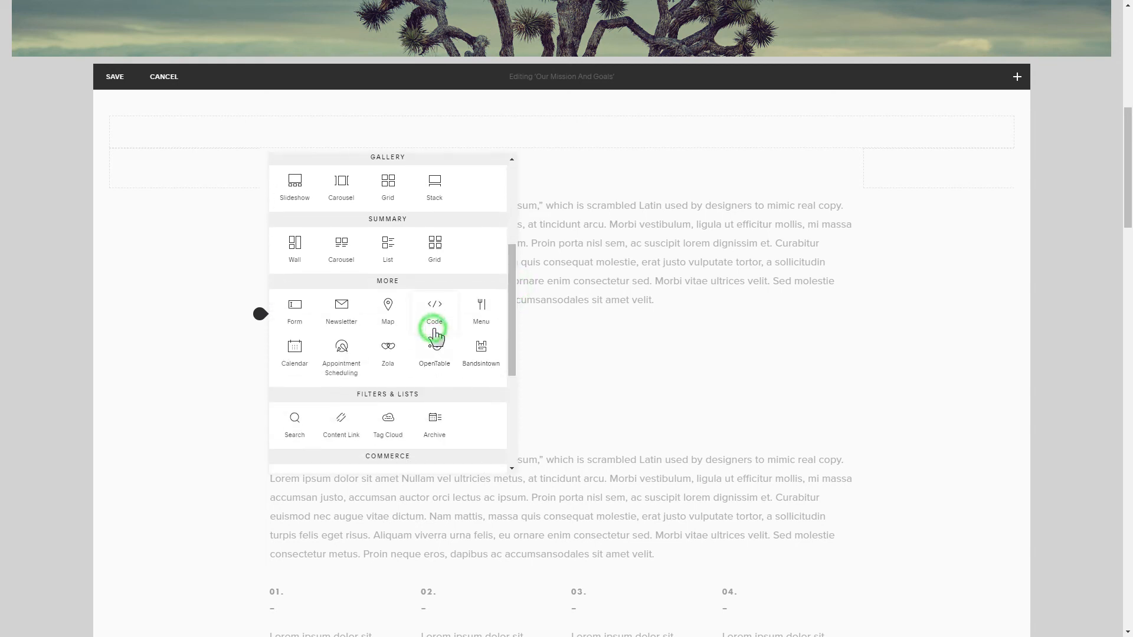
# - Insert a Code block, replace the Hello, World! placeholder with the Elfsight embed code, and apply
pyautogui.click(434, 311)
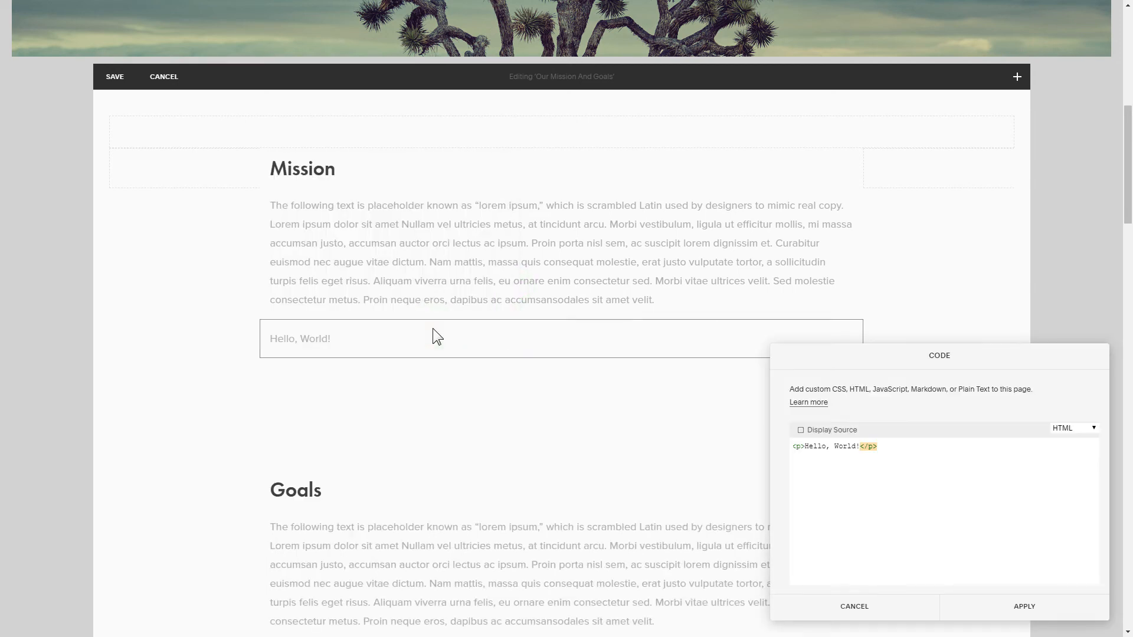
pyautogui.tripleClick(834, 446)
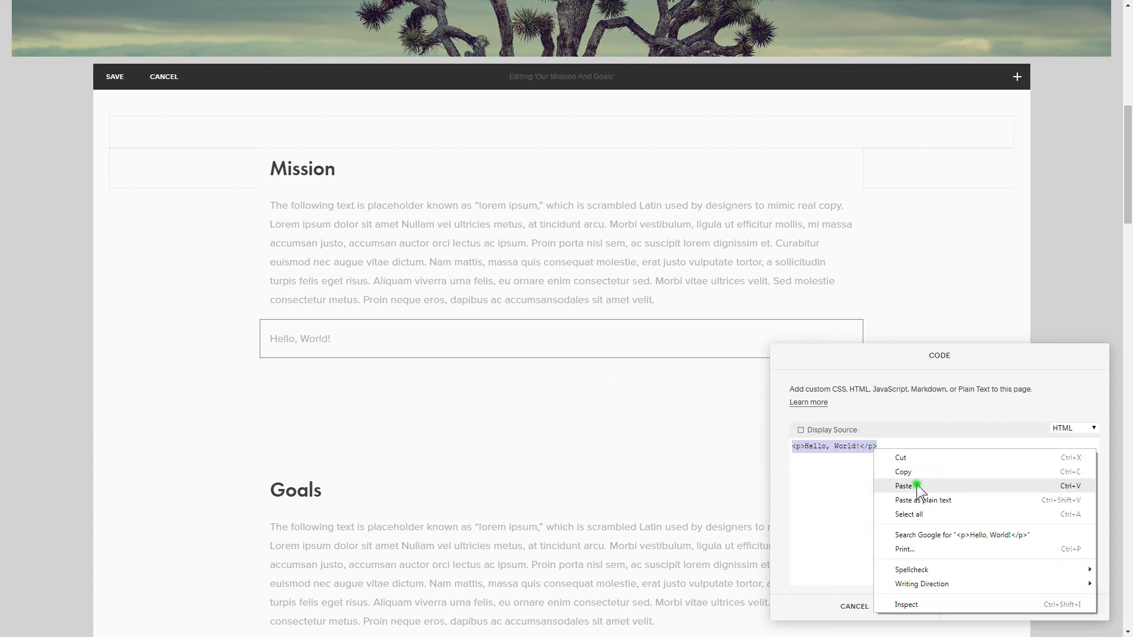
pyautogui.click(903, 485)
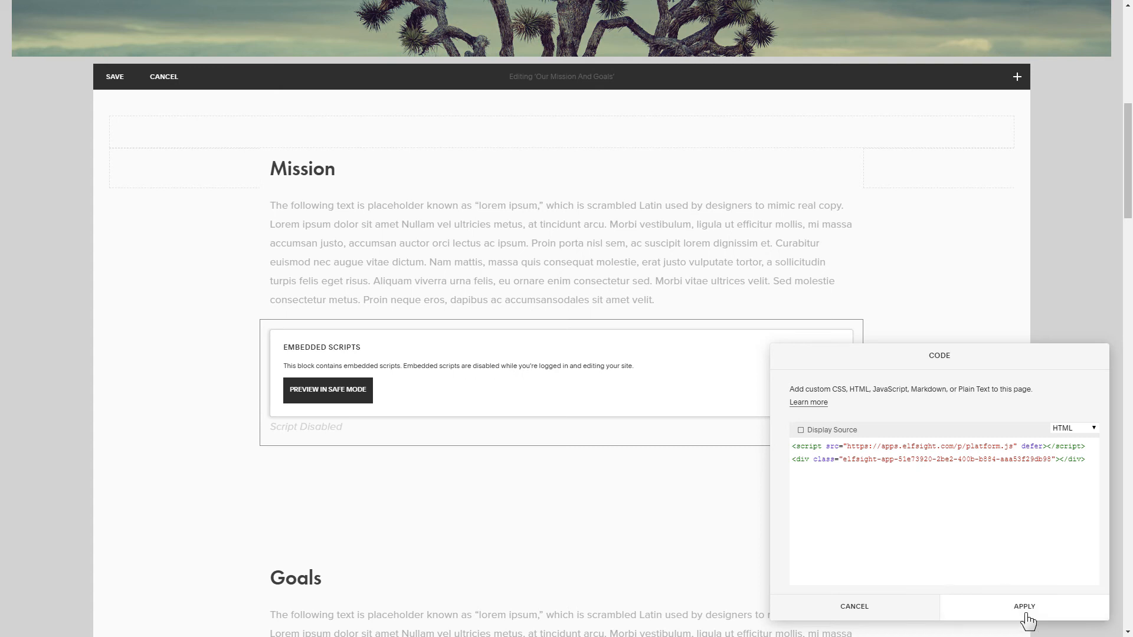
pyautogui.click(1024, 606)
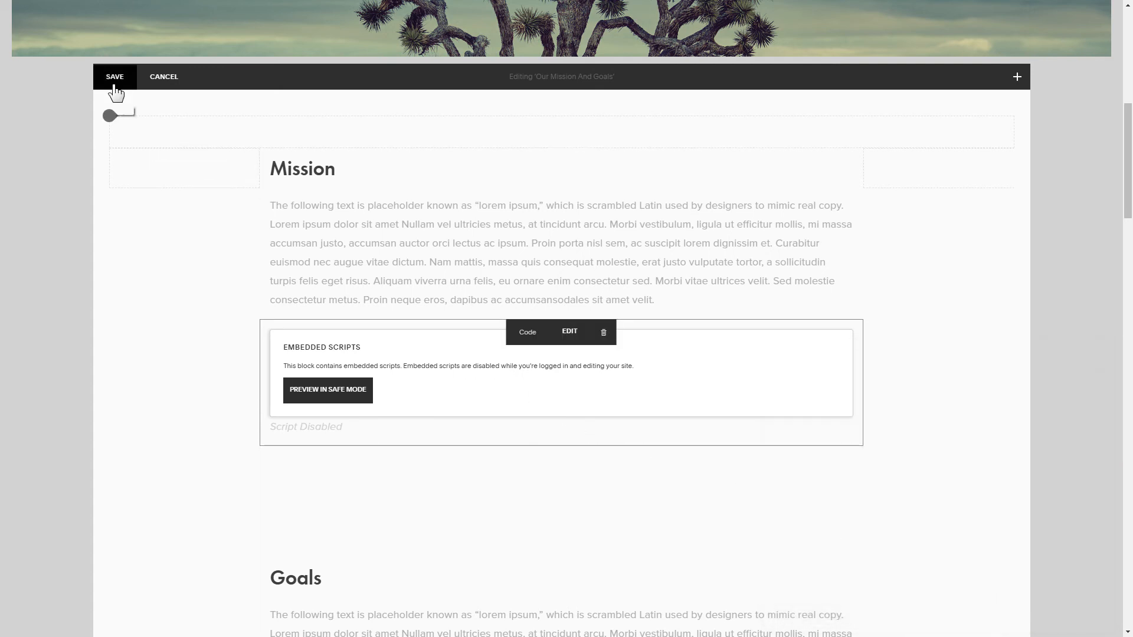
# - Save the section edits and scroll to view the embedded fashion portfolio
pyautogui.click(114, 77)
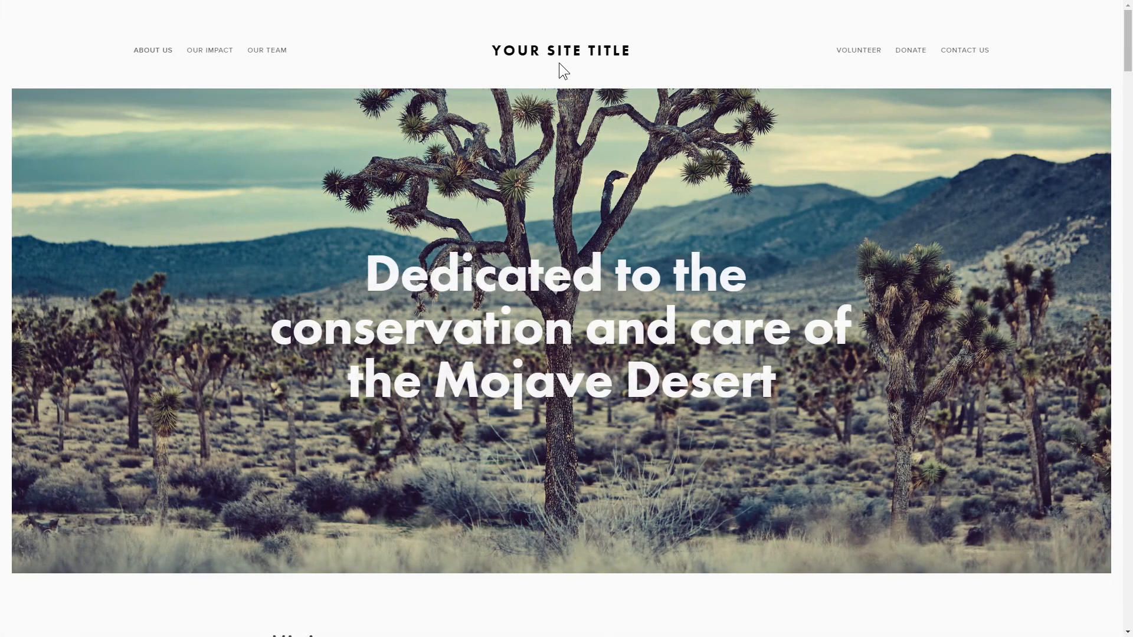
pyautogui.scroll(-3)
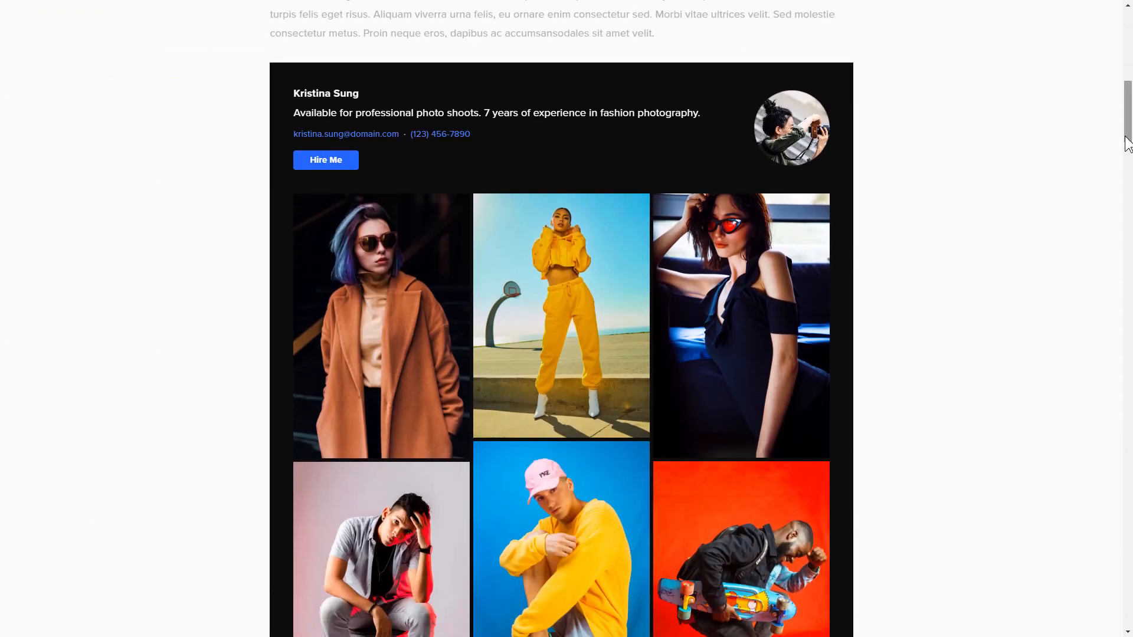
pyautogui.moveTo(422, 253)
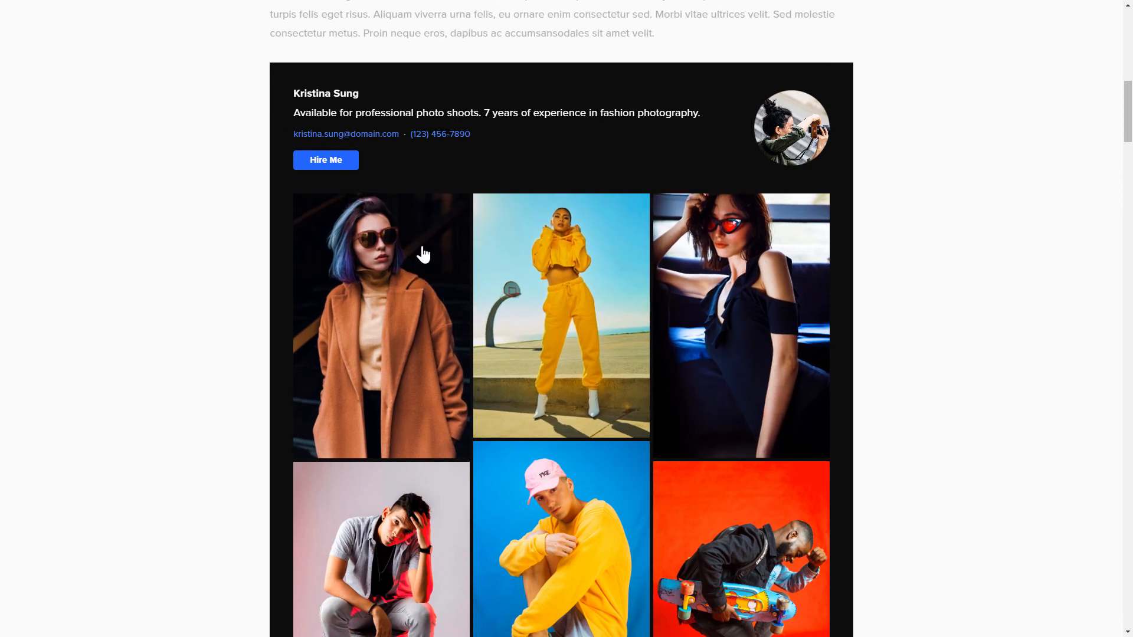